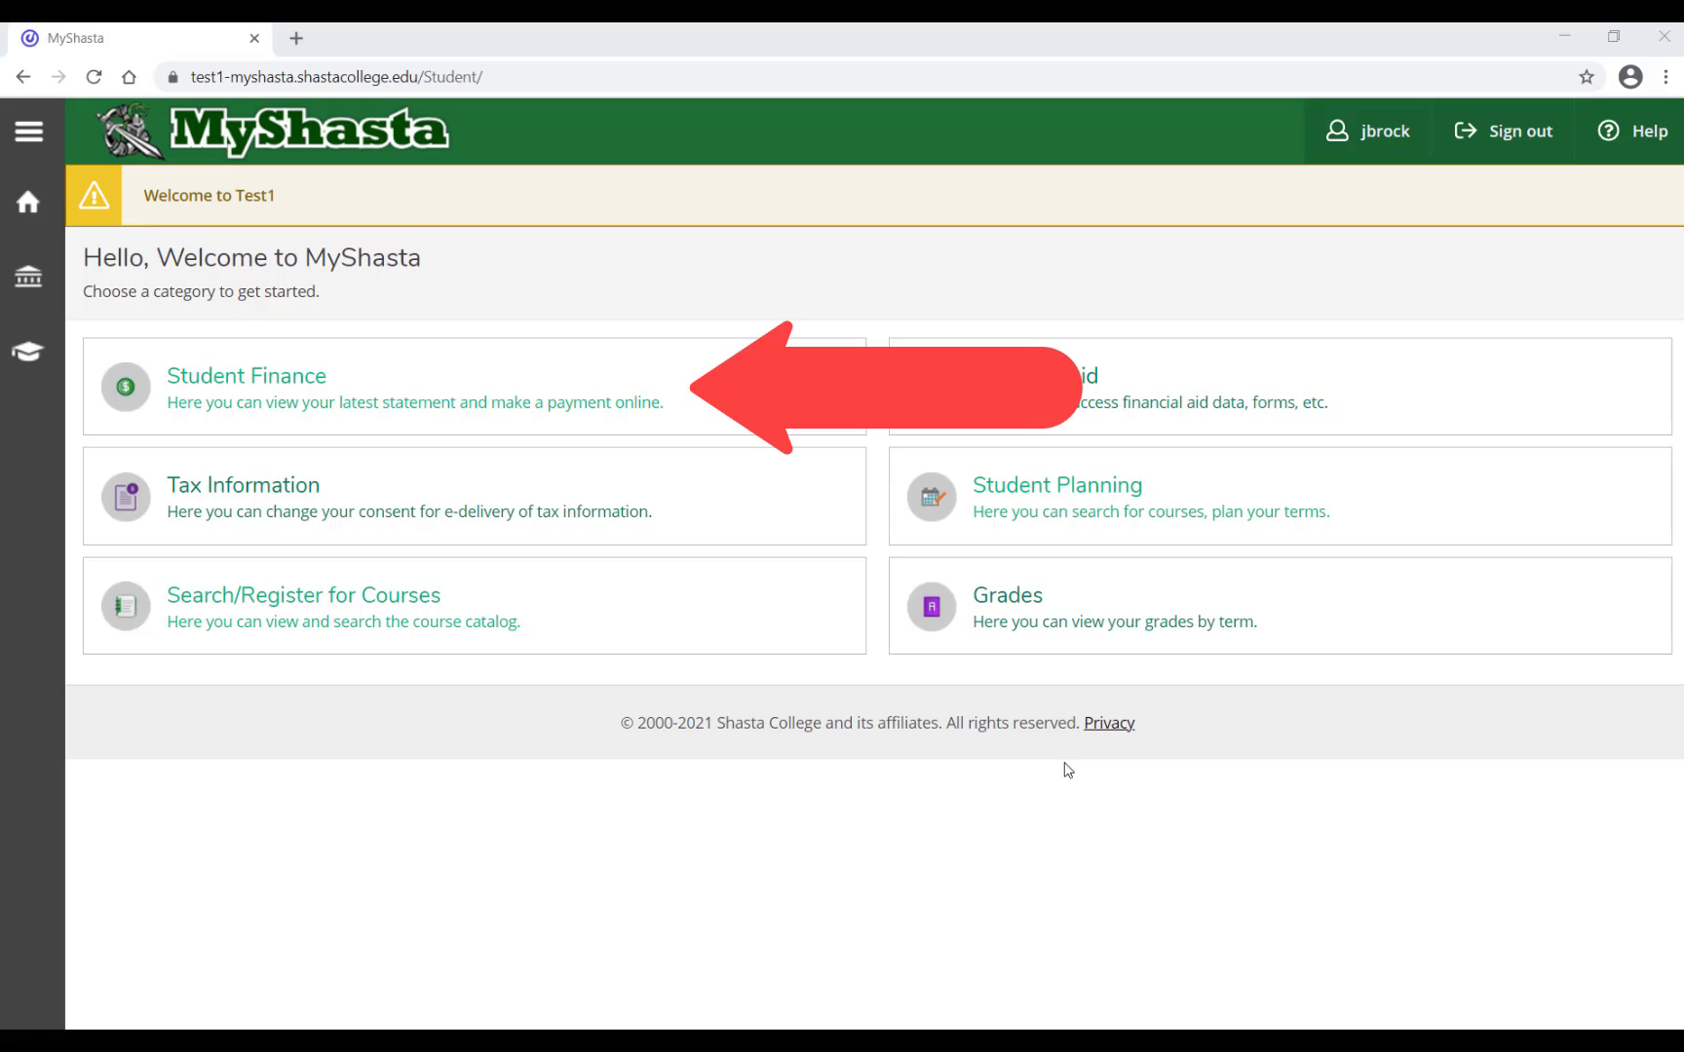
mouse_move(619, 407)
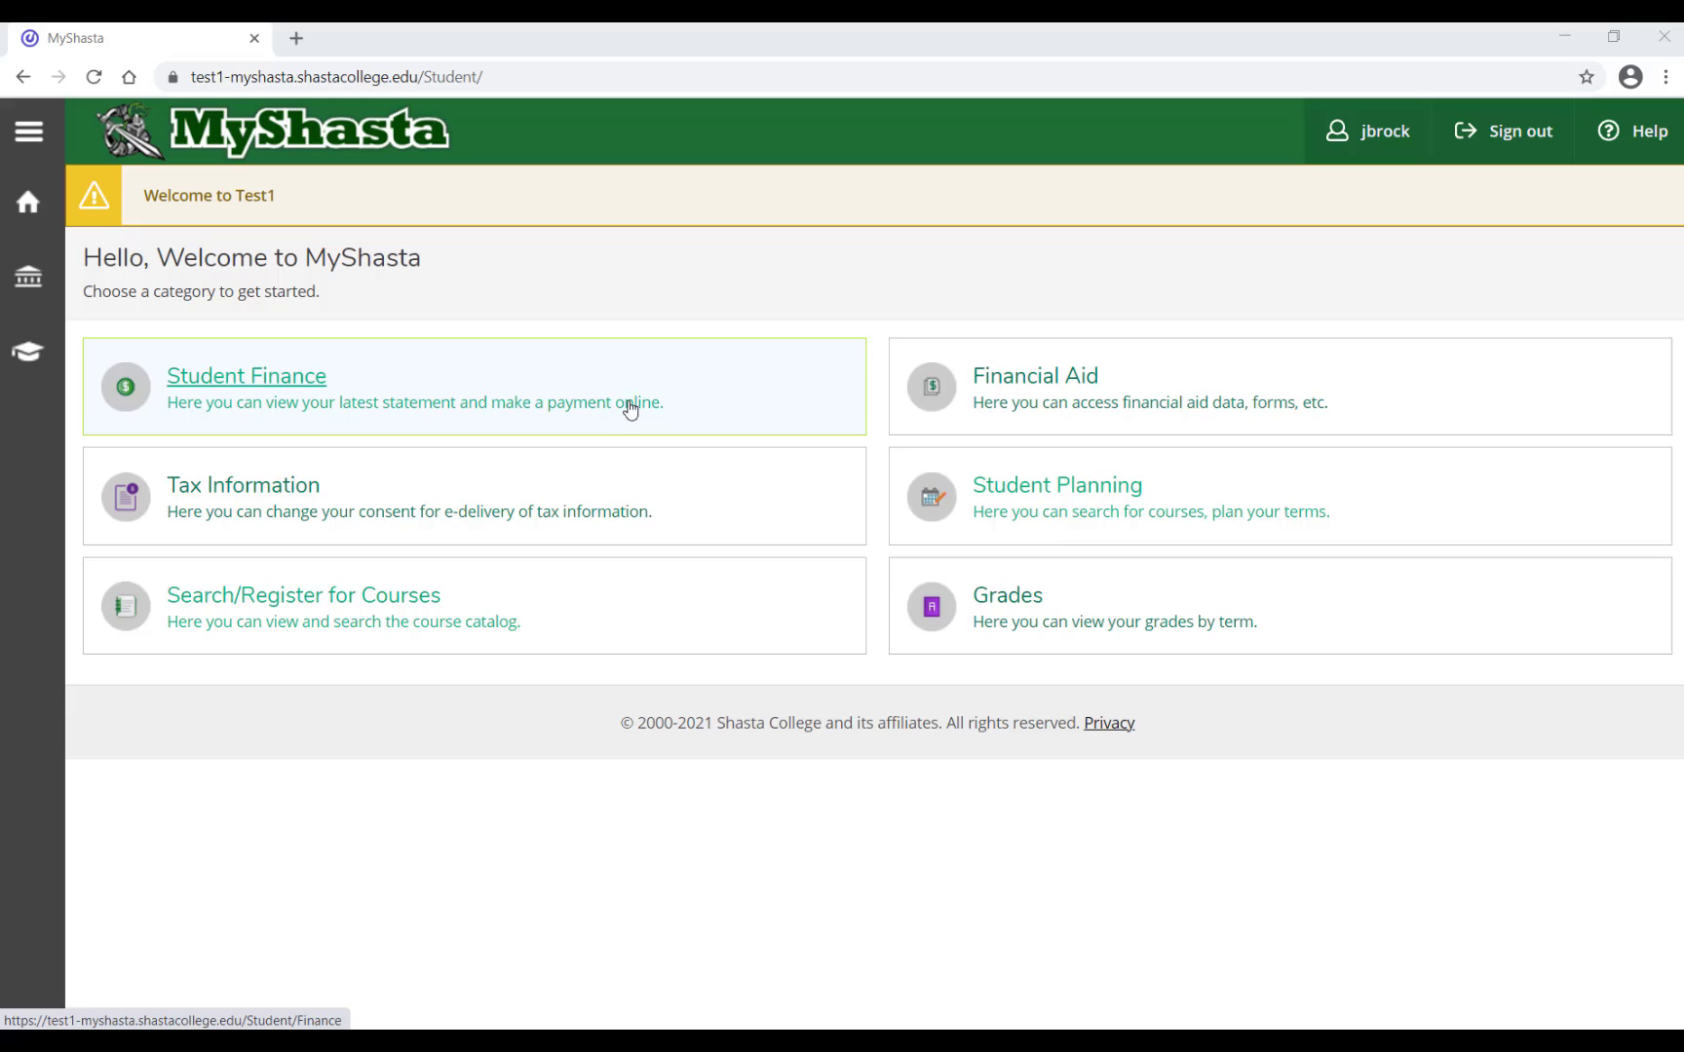
mouse_move(686, 521)
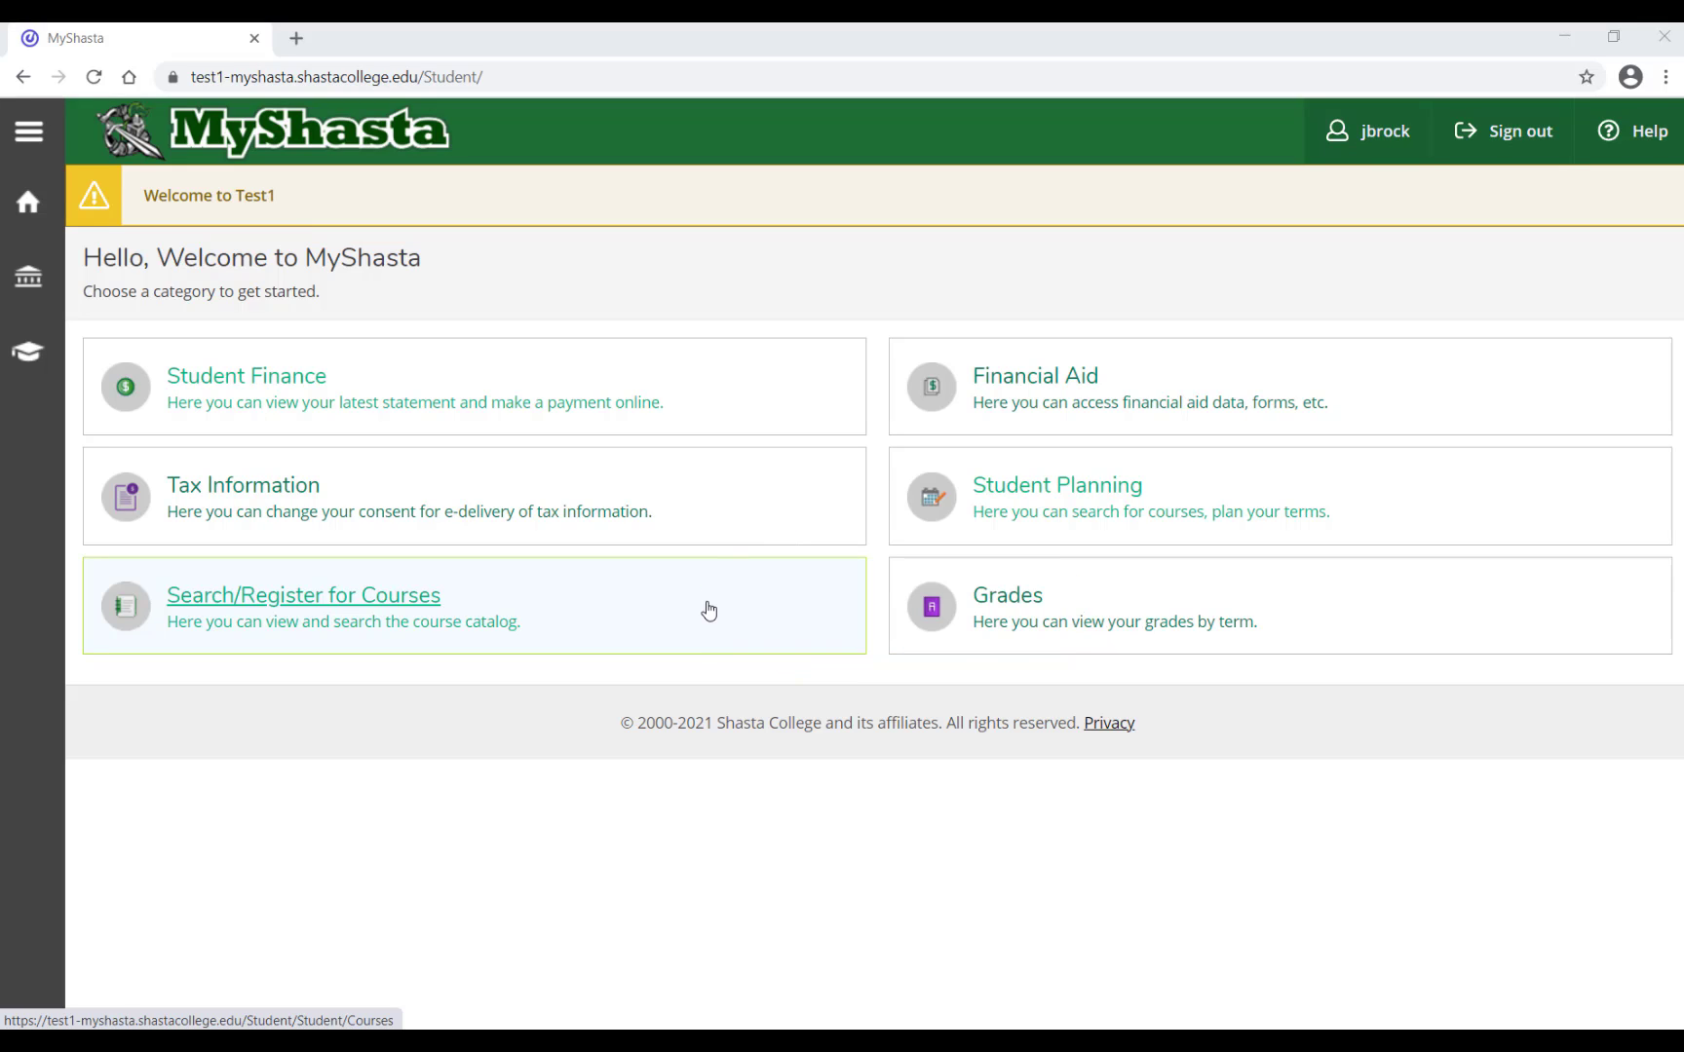
mouse_move(1607, 438)
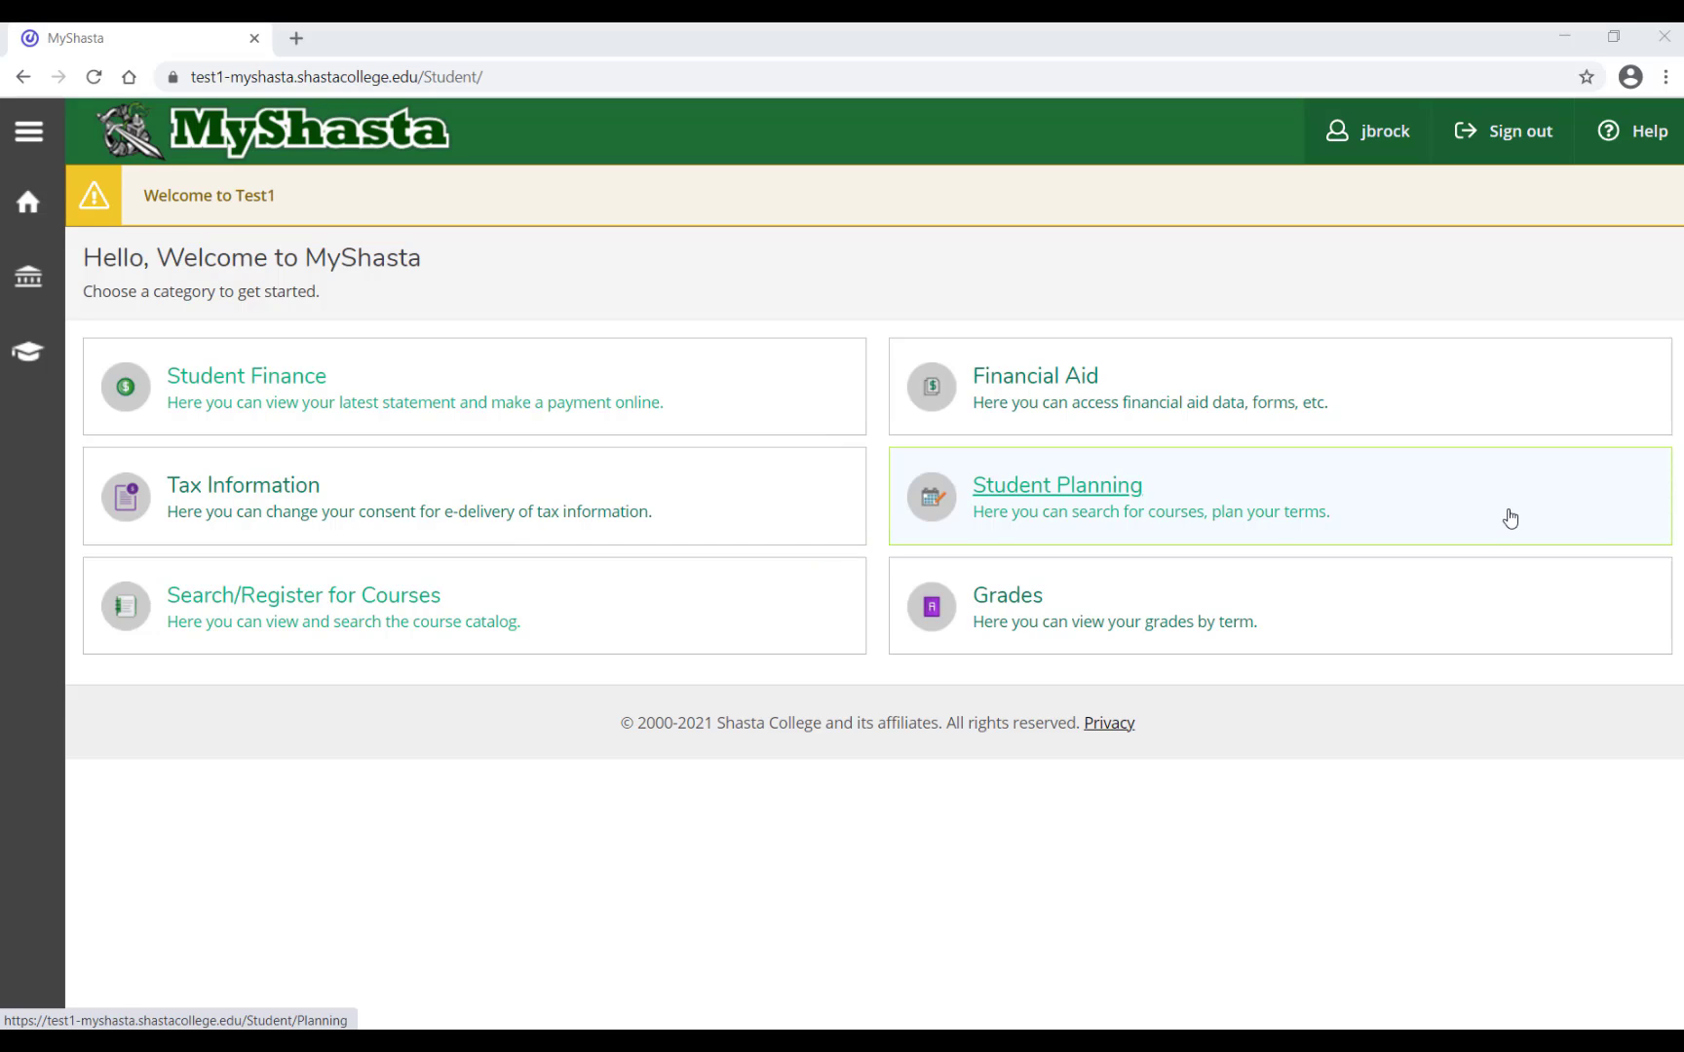
mouse_move(1535, 634)
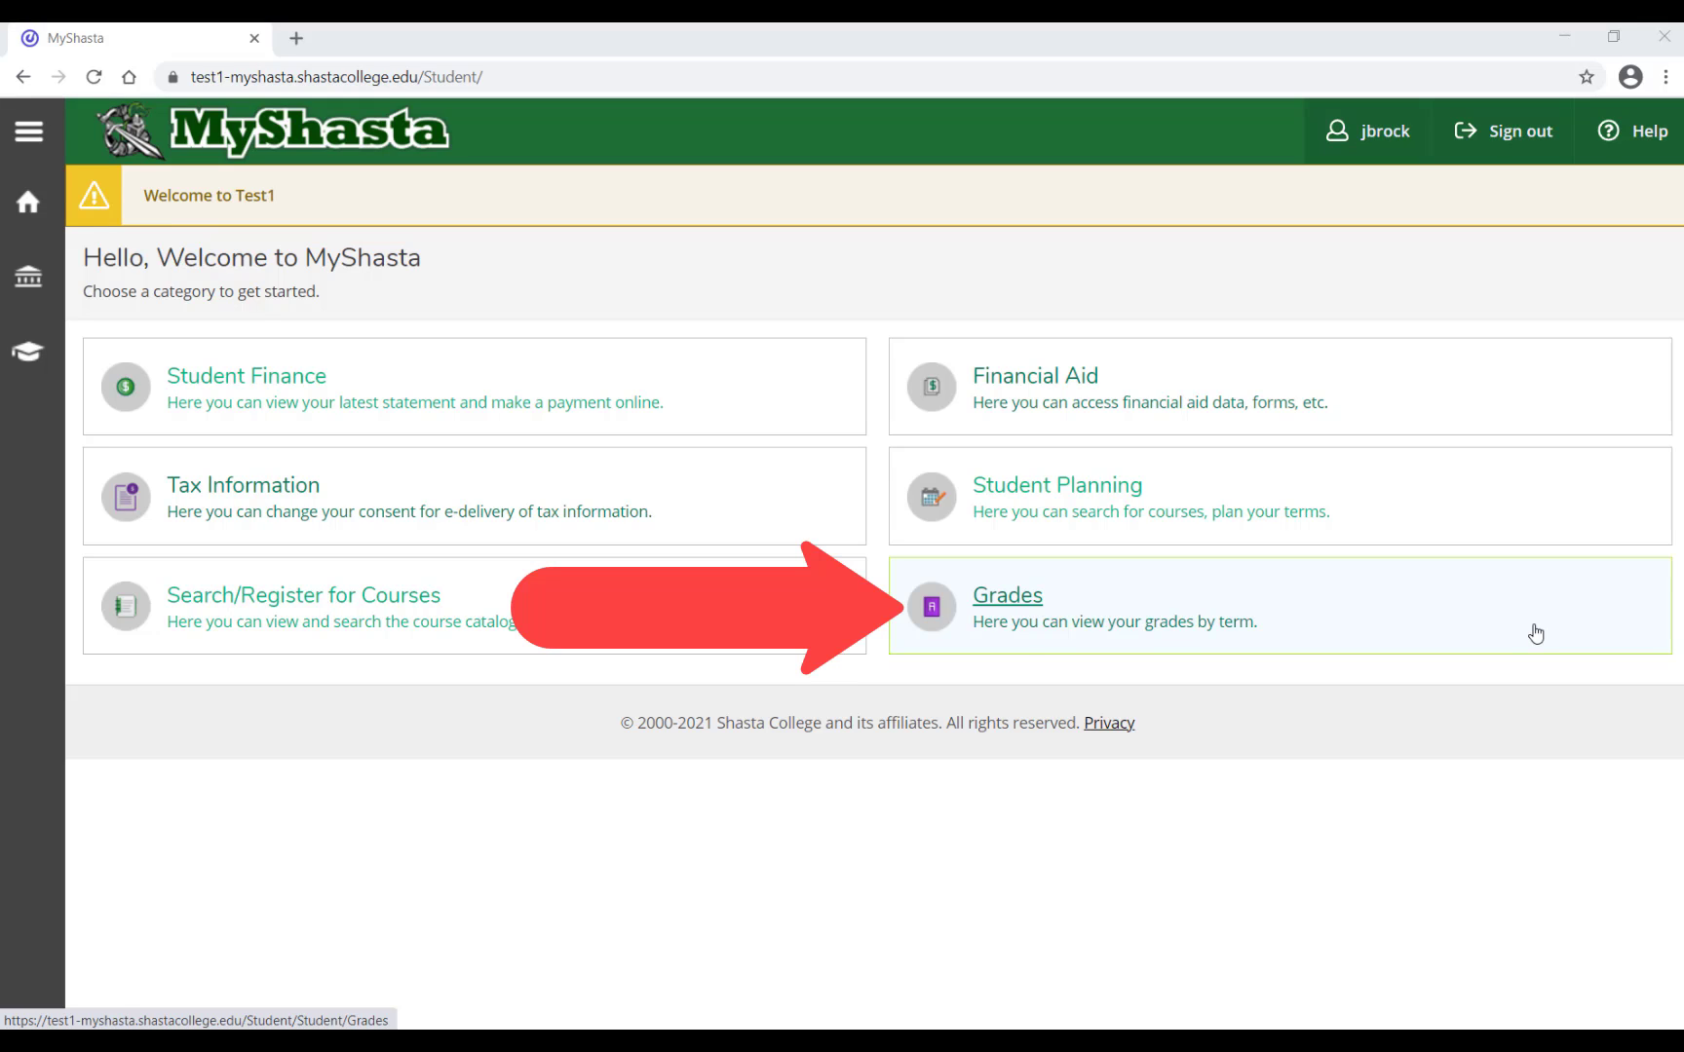
mouse_move(777, 193)
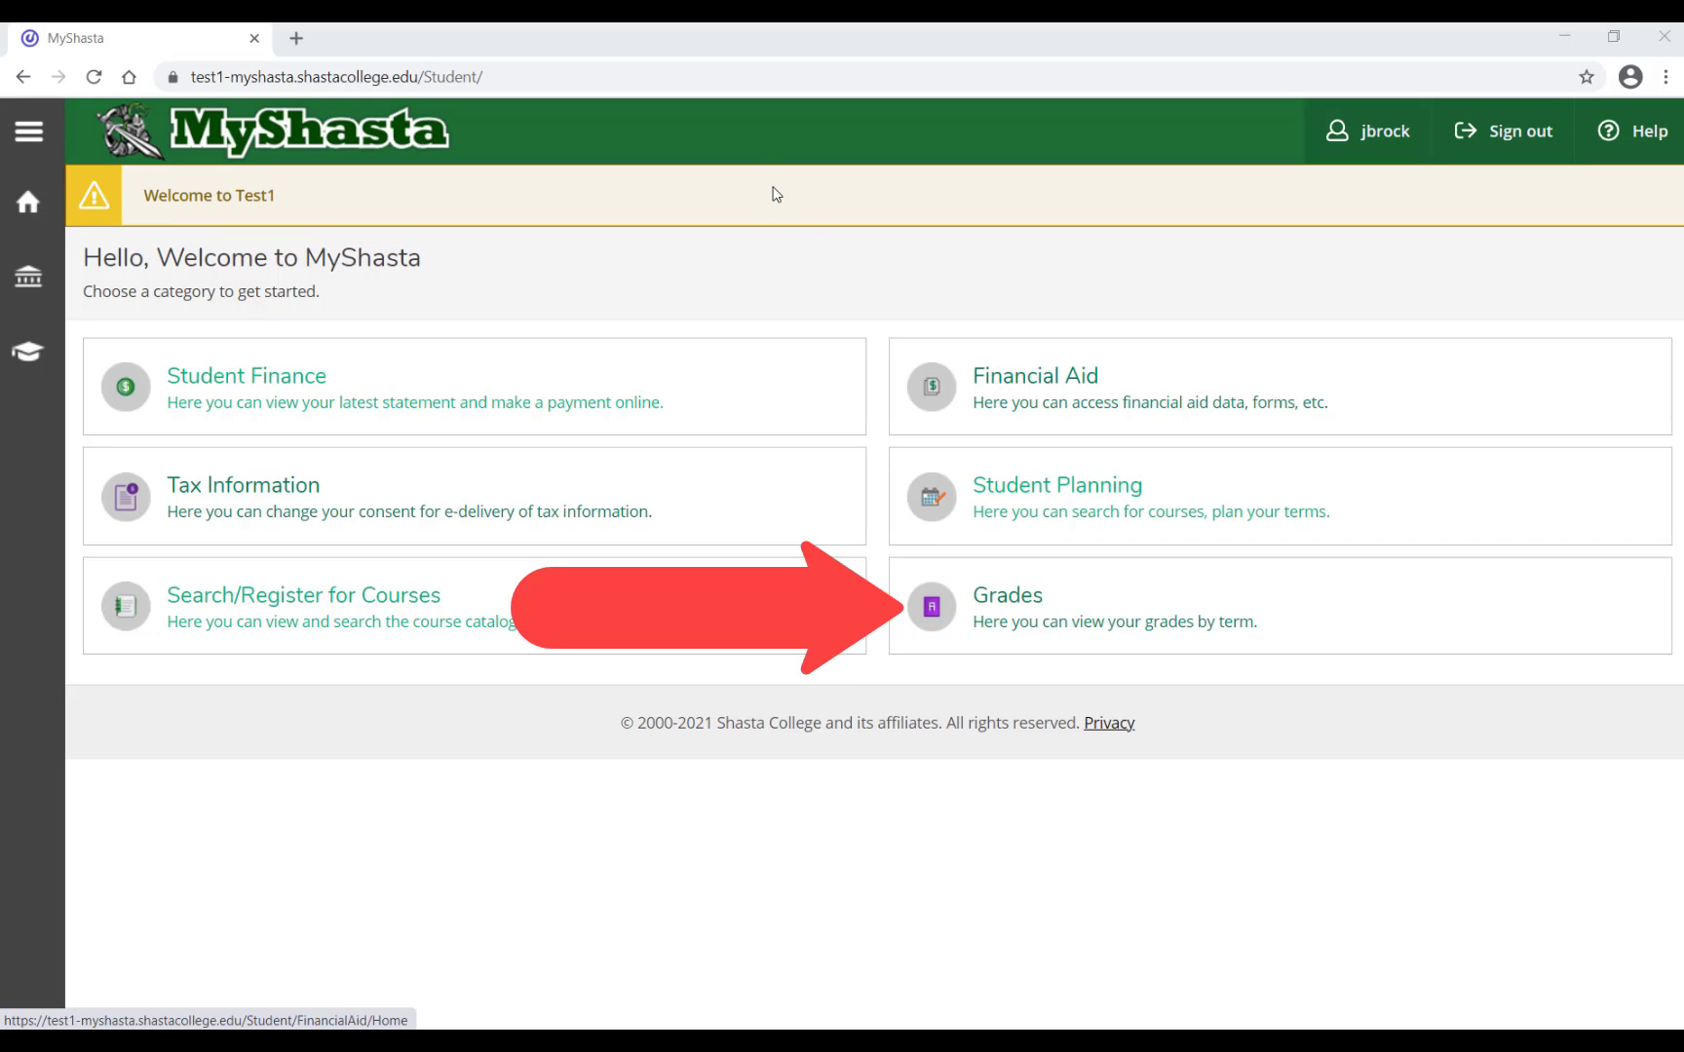